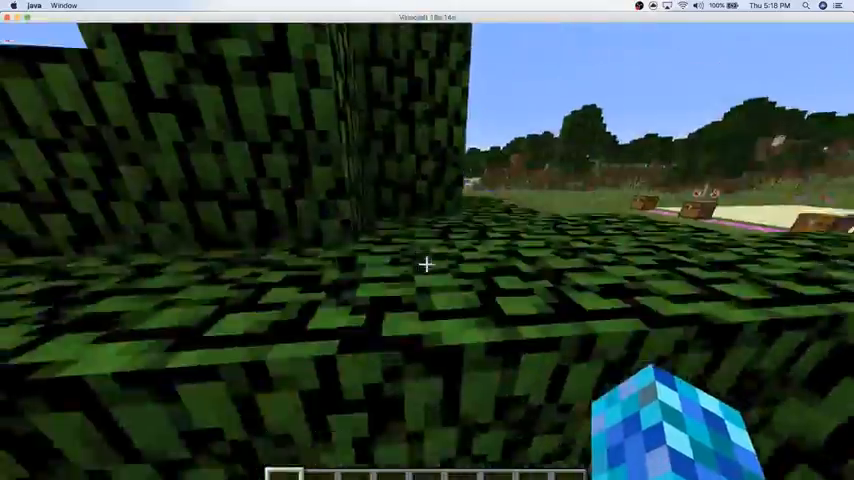
mouse_move(428, 264)
type("d")
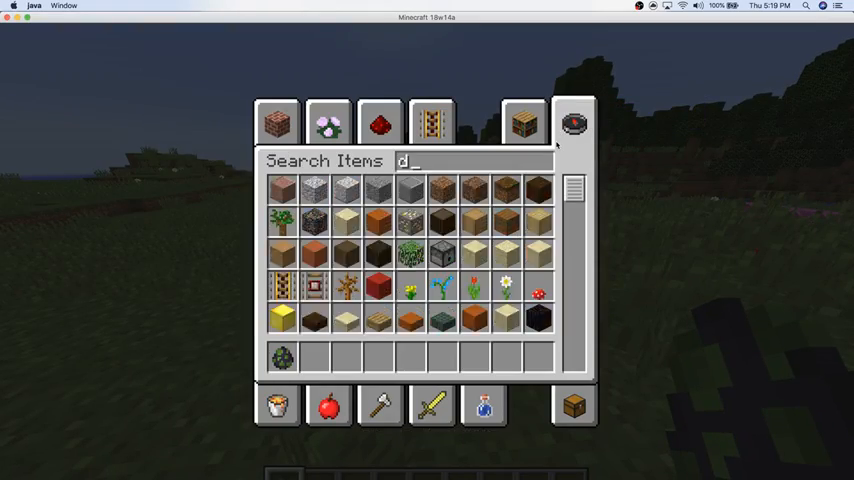
Step: Take a diamond sword from the creative item search into the hotbar
type("i")
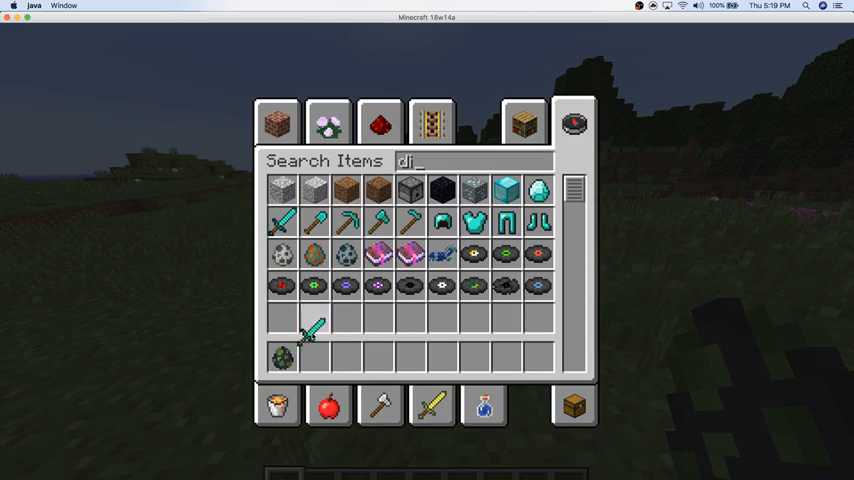
left_click(276, 122)
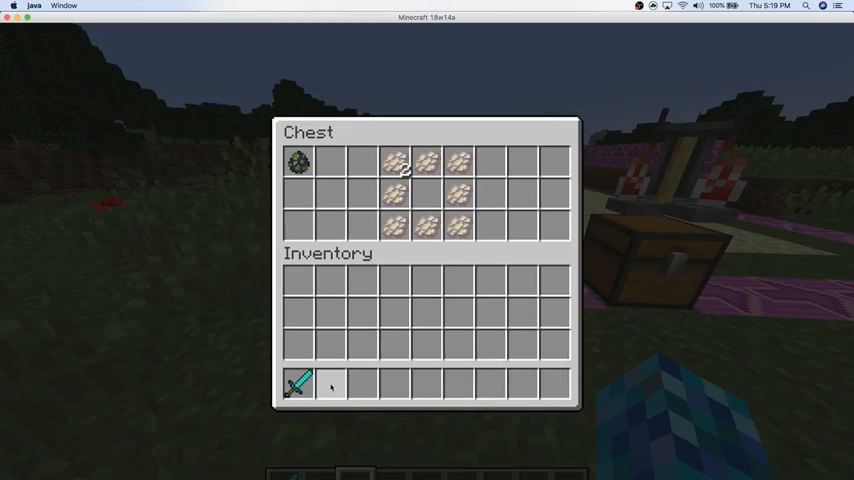
Step: Close the blaze powder chest before moving to the potion chest
key("Escape")
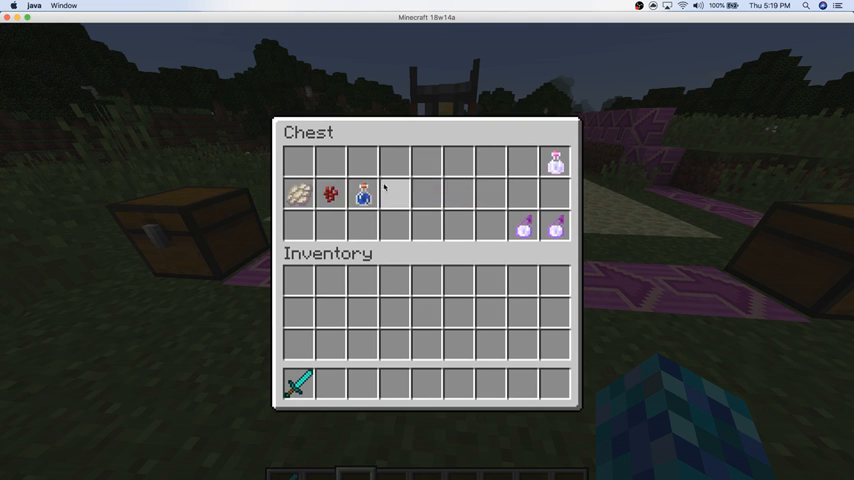
mouse_move(362, 196)
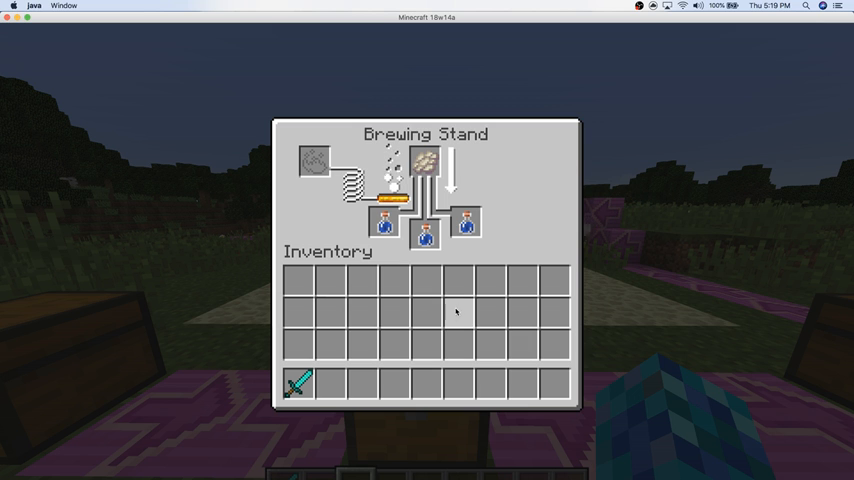
mouse_move(424, 236)
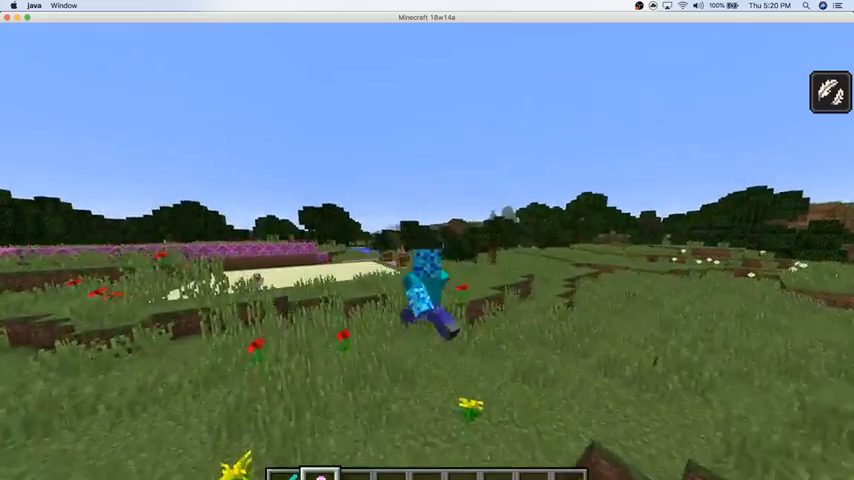
mouse_move(428, 250)
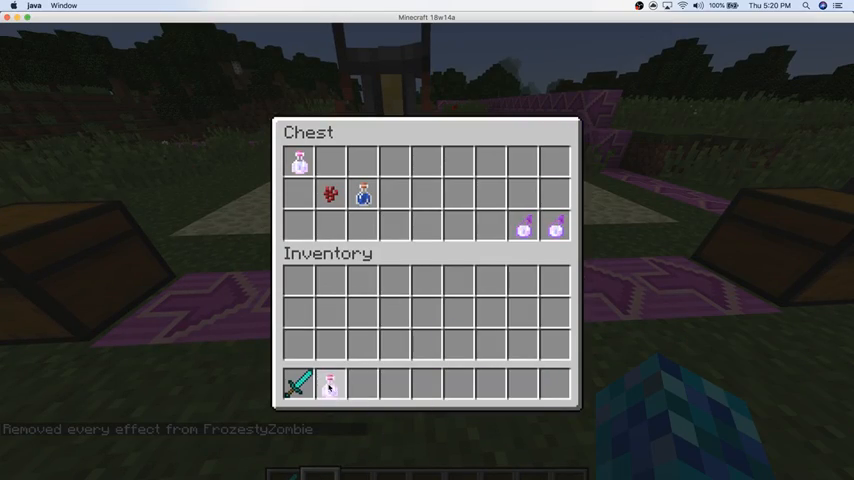
Step: Search "jum" in the creative inventory and take the Potion of Leaping to the hotbar
key("Escape")
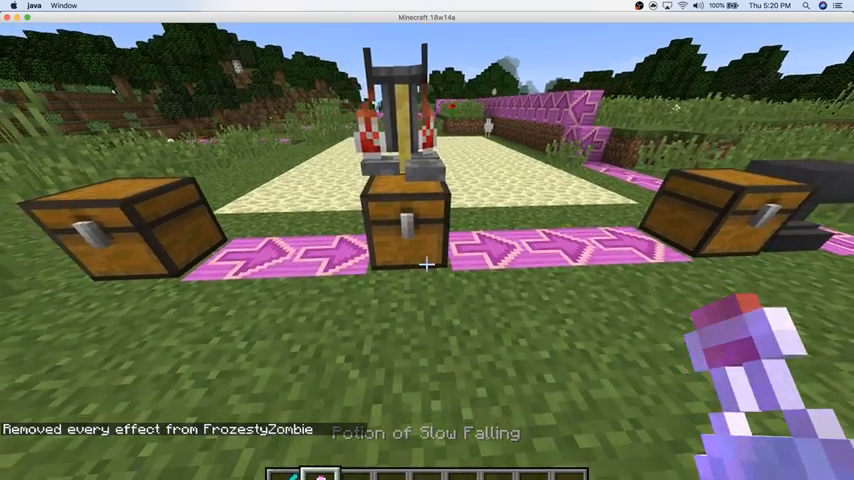
key("e")
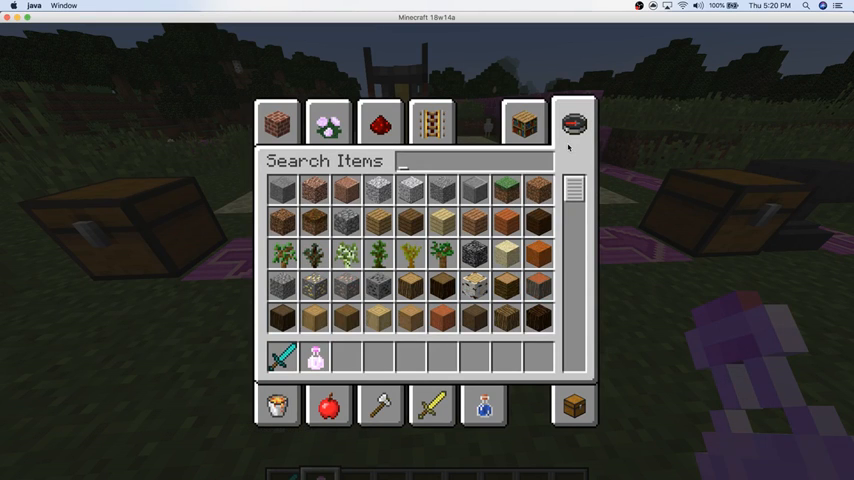
type("jum")
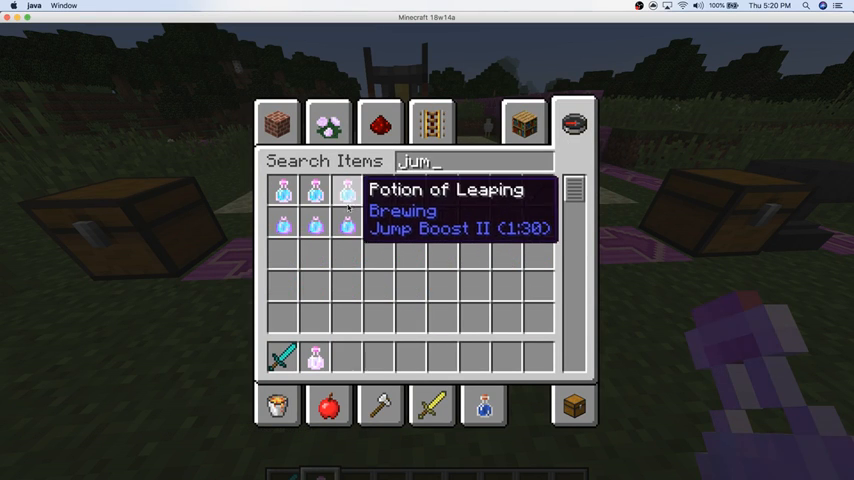
mouse_move(252, 120)
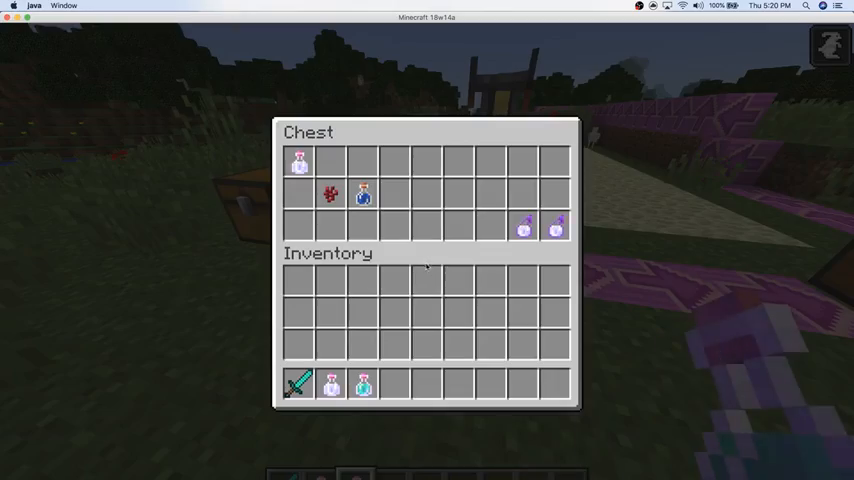
key("Escape")
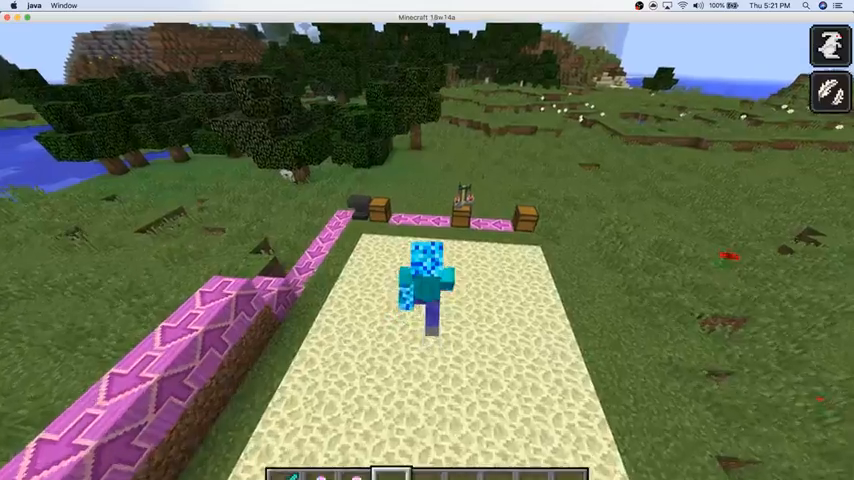
mouse_move(428, 240)
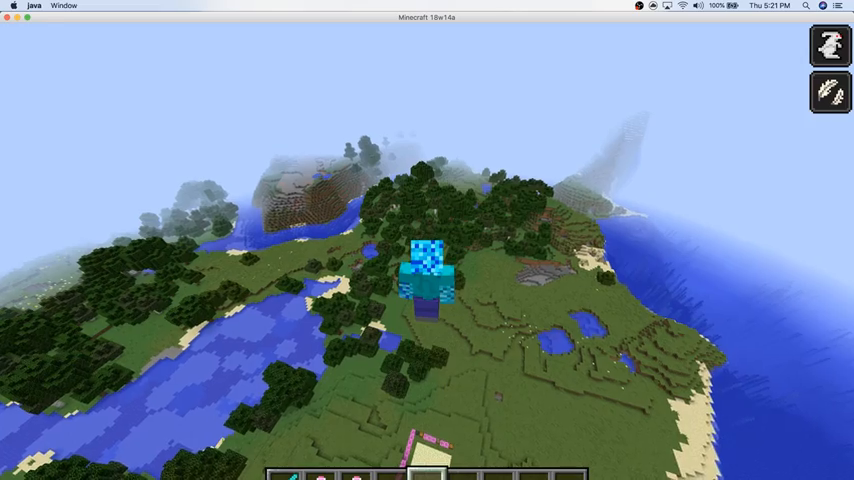
Step: Capture a screenshot of the jump-boosted leap above the sand strip
key("F2")
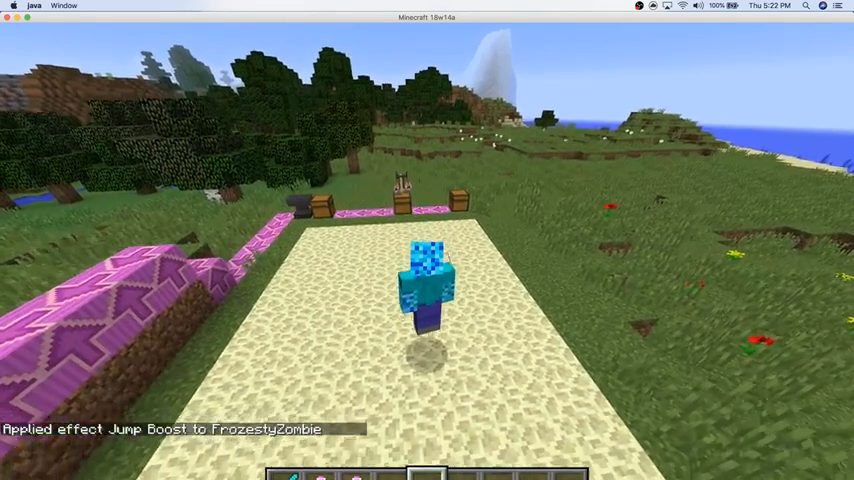
type("/")
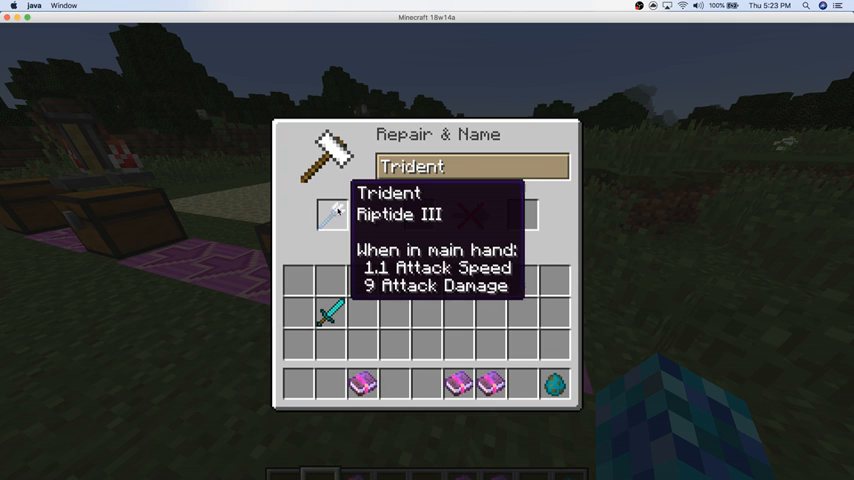
mouse_move(362, 382)
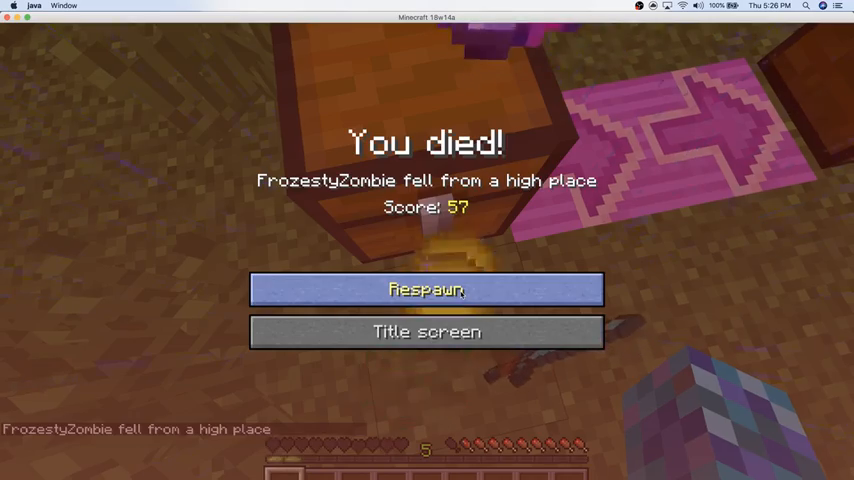
Step: Respawn from the death screen after the fatal fall
left_click(426, 288)
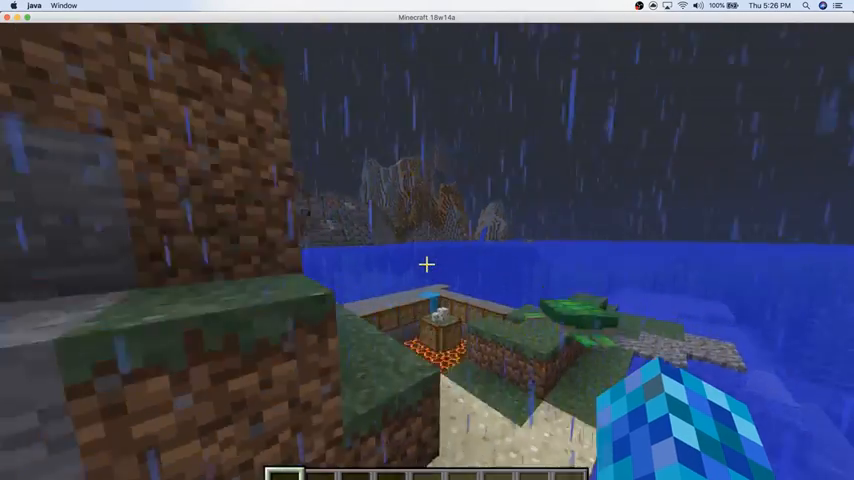
mouse_move(428, 264)
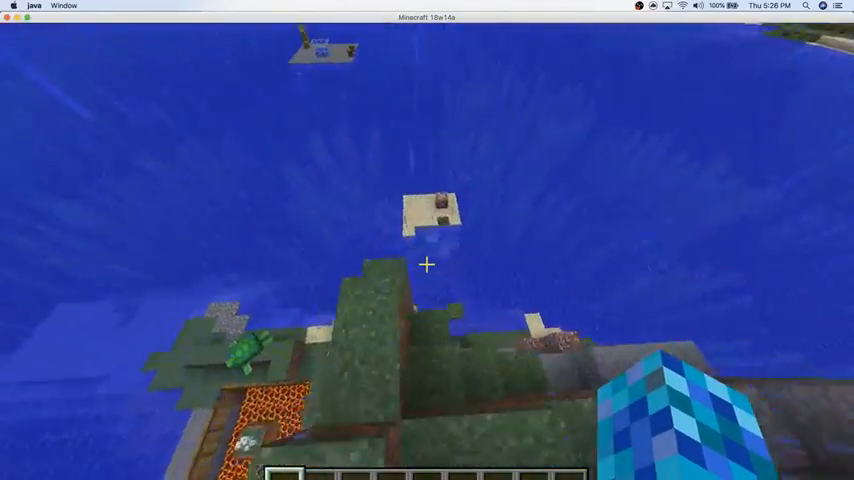
Step: Search the creative inventory for a fishing rod and a water bucket for the hotbar
key("e")
type("F")
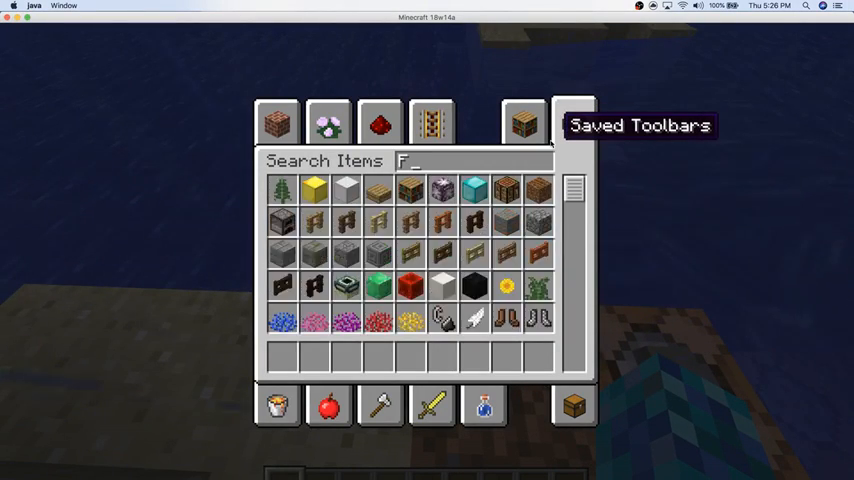
type("IS")
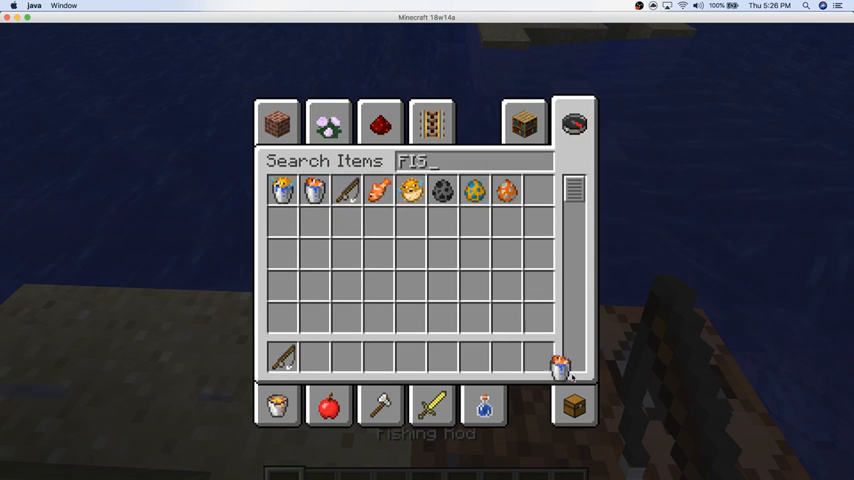
mouse_move(540, 358)
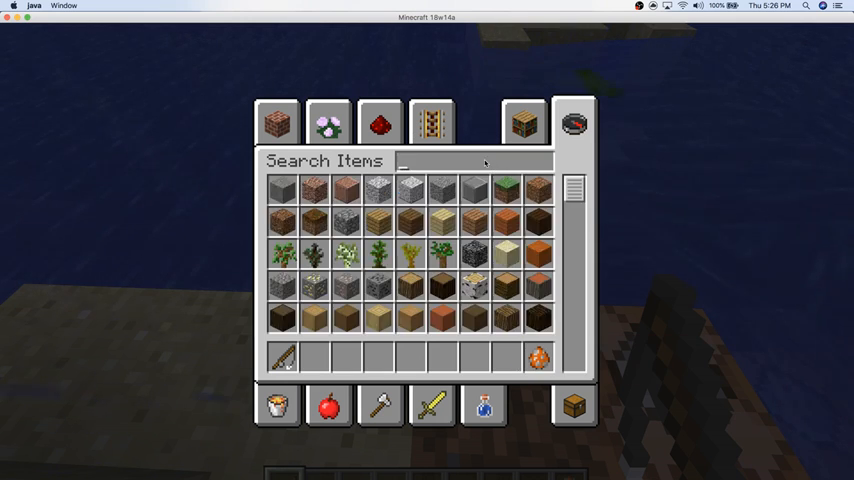
type("wat")
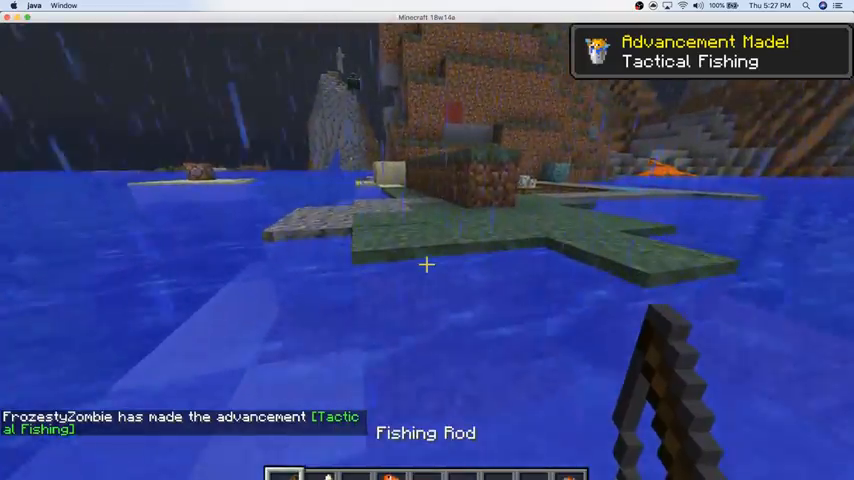
mouse_move(428, 264)
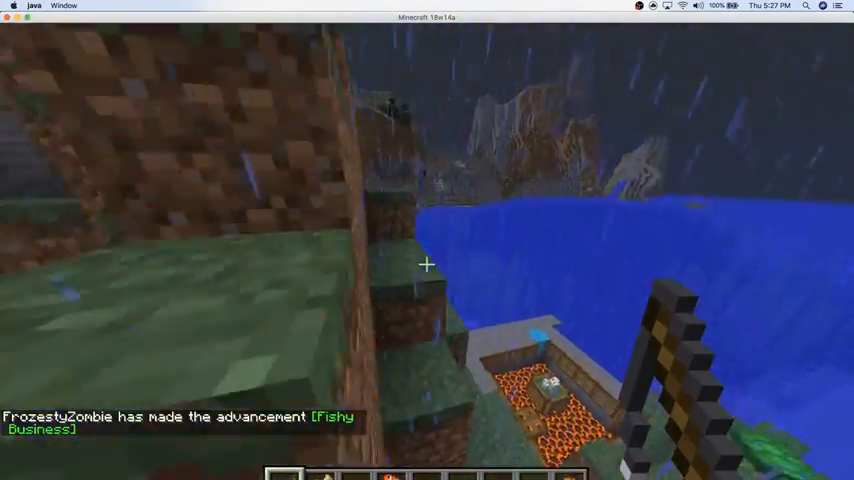
mouse_move(428, 264)
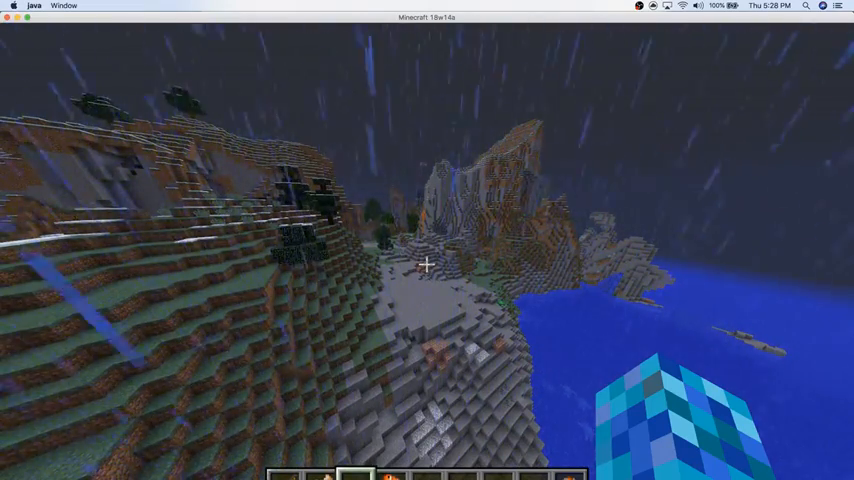
Step: Reopen the creative inventory on the snowy peak and select the building blocks tab
key("e")
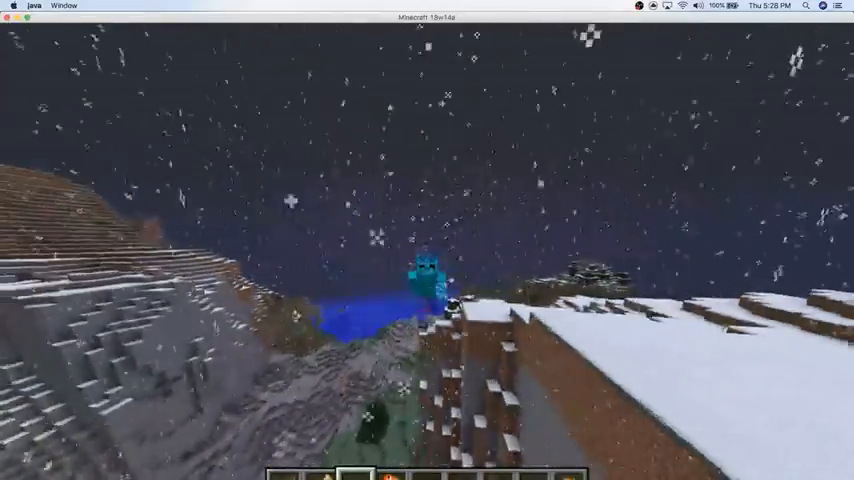
key("e")
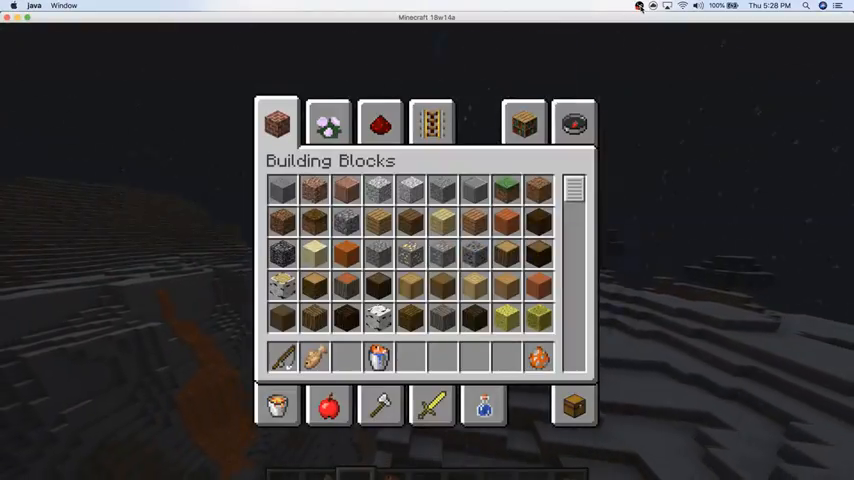
left_click(640, 6)
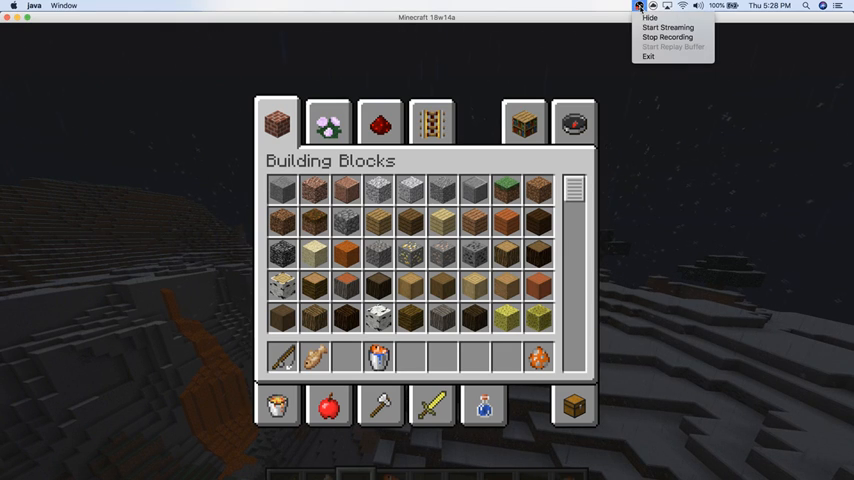
mouse_move(668, 36)
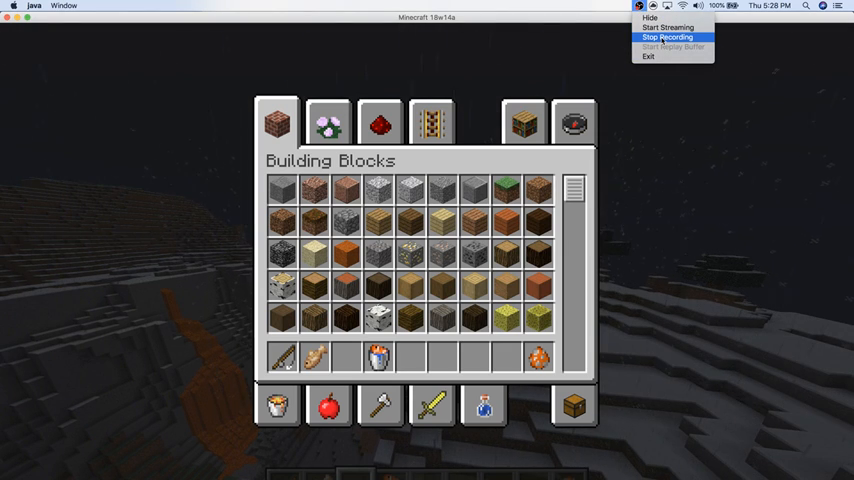